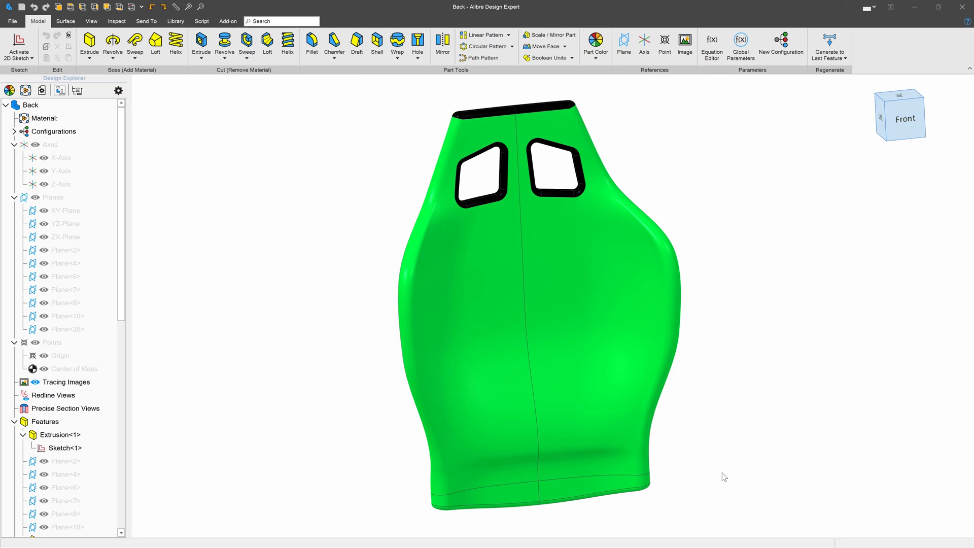
mouse_move(722, 322)
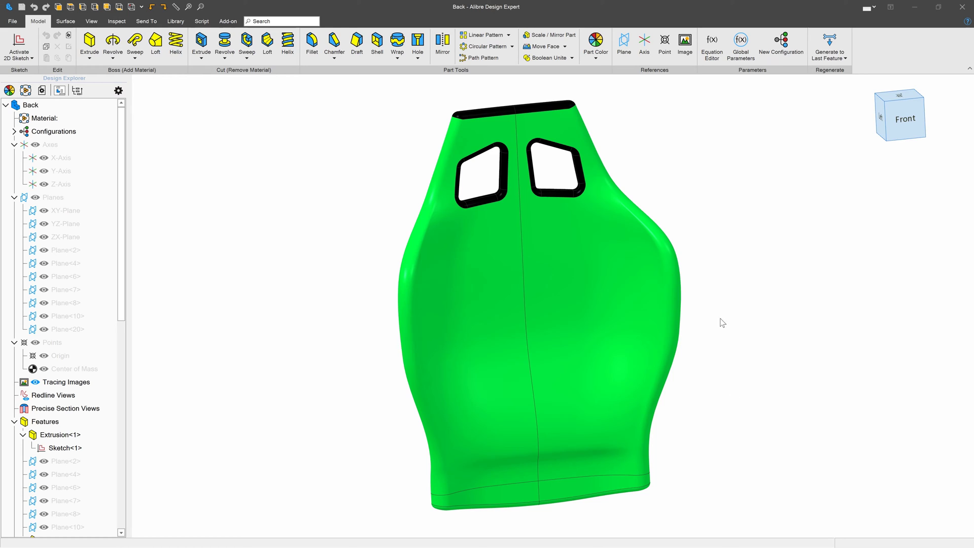
mouse_move(159, 108)
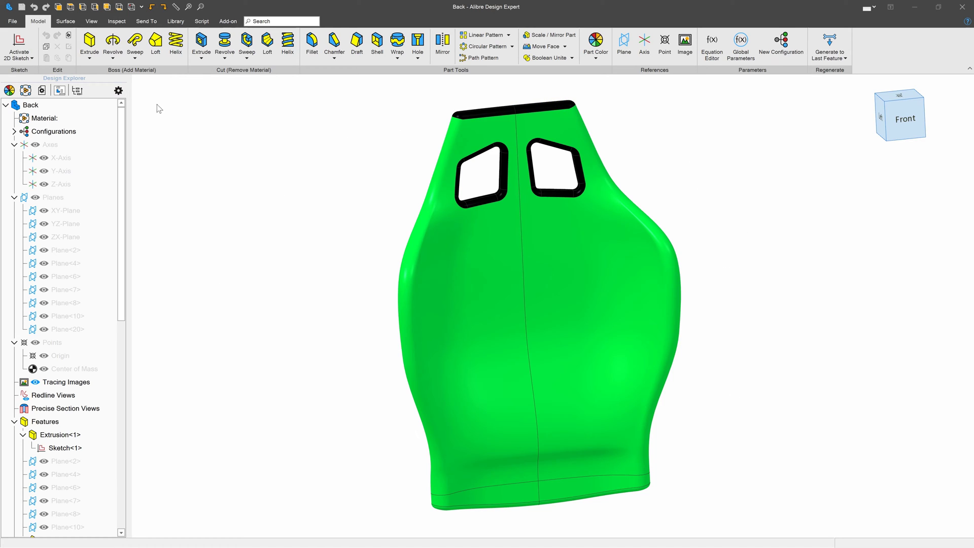
mouse_move(146, 20)
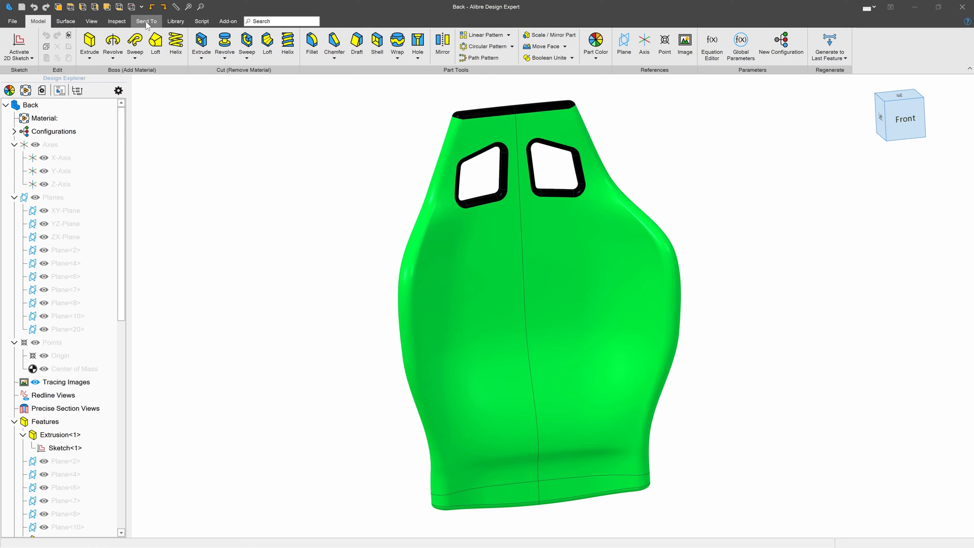
Start a drawing of the chair back from the Send To commands and dismiss the fill-in text prompt
left_click(146, 20)
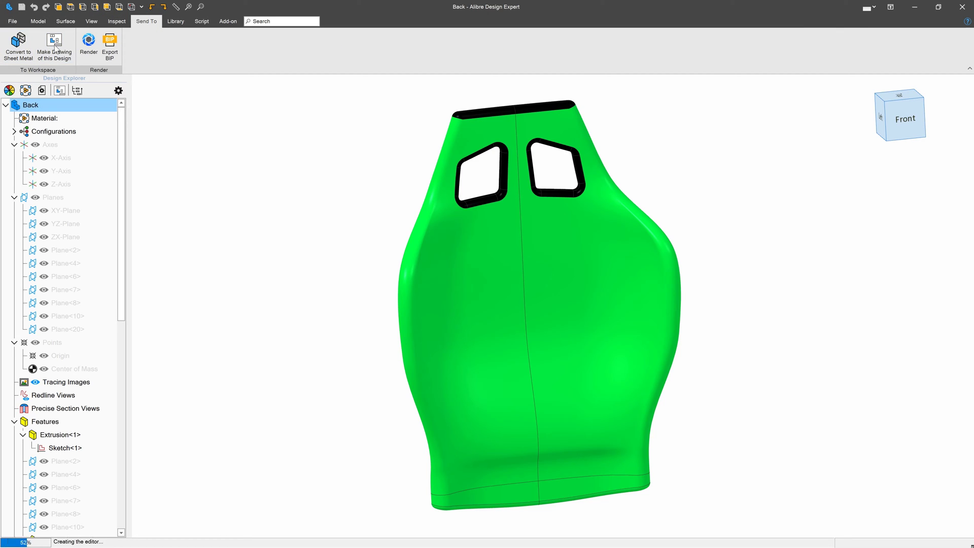
left_click(54, 43)
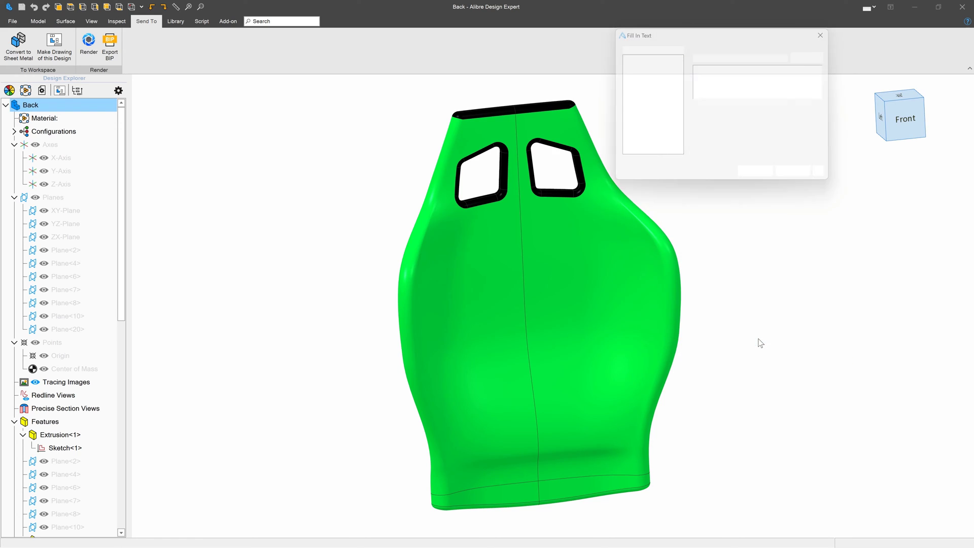
left_click(820, 35)
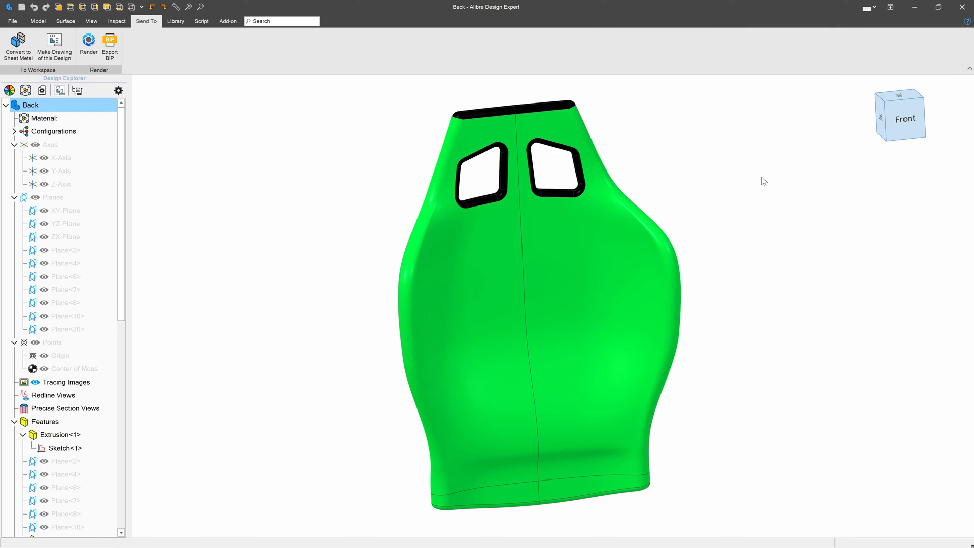
Confirm the Front view in Standard Views Creation and place it on the sheet
left_click(54, 46)
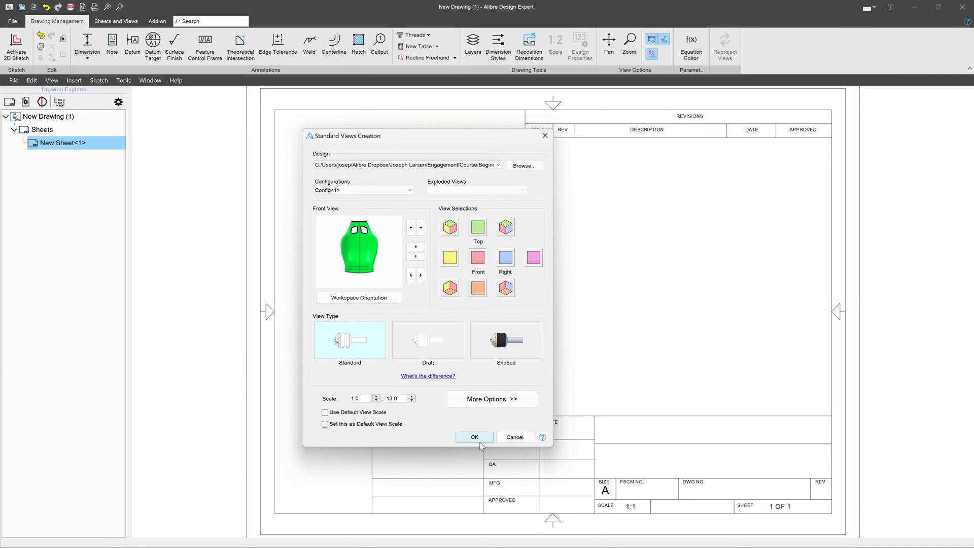
left_click(473, 436)
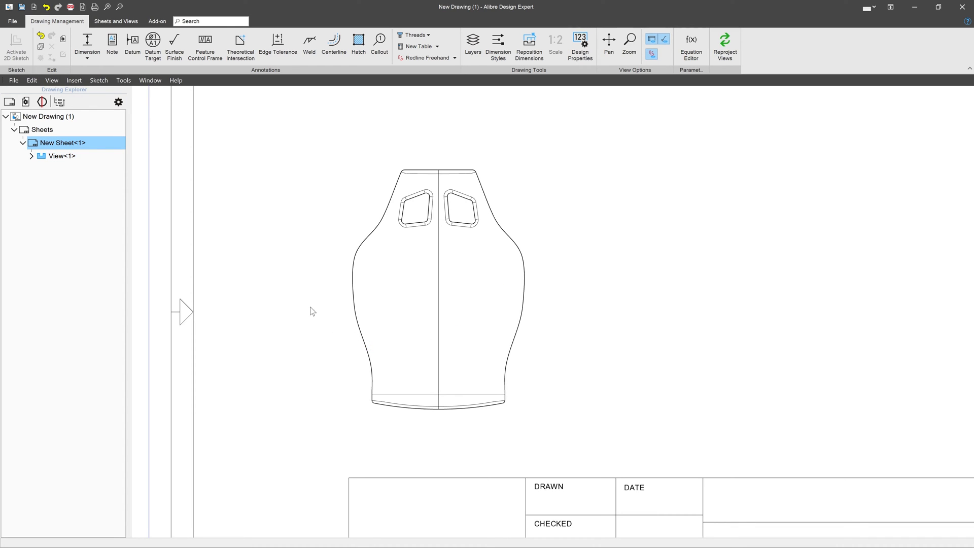
mouse_move(115, 22)
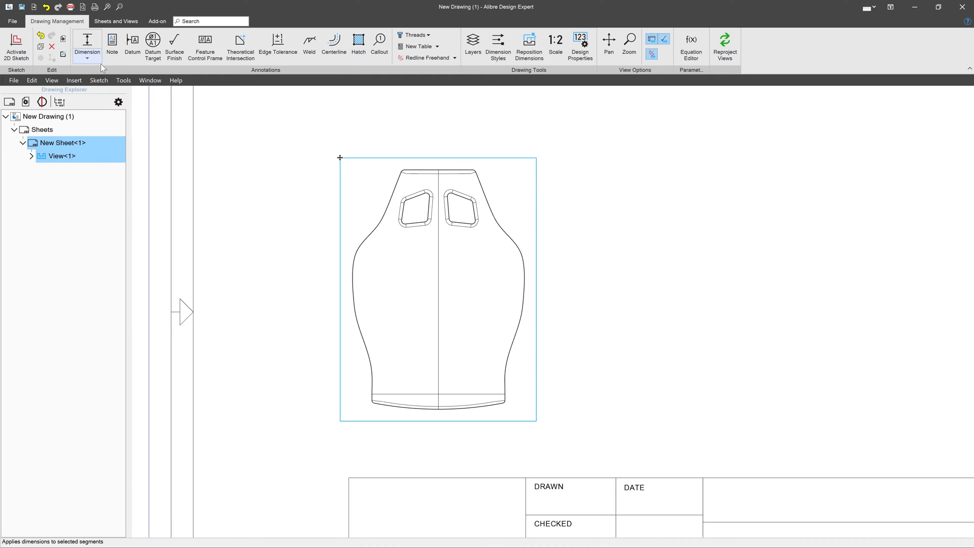
Sketch three horizontal lines across the front view: through the cutouts, middle, and near the bottom
left_click(16, 46)
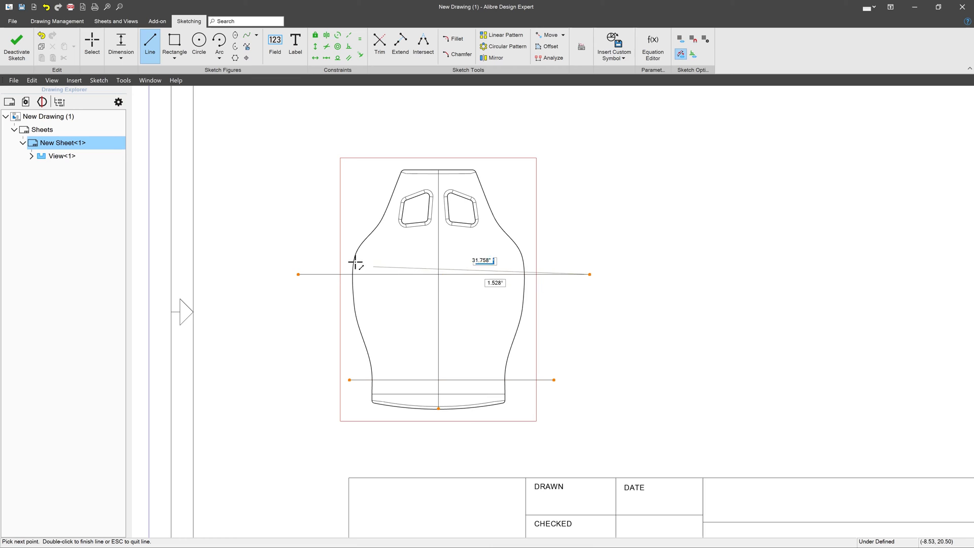
mouse_move(565, 211)
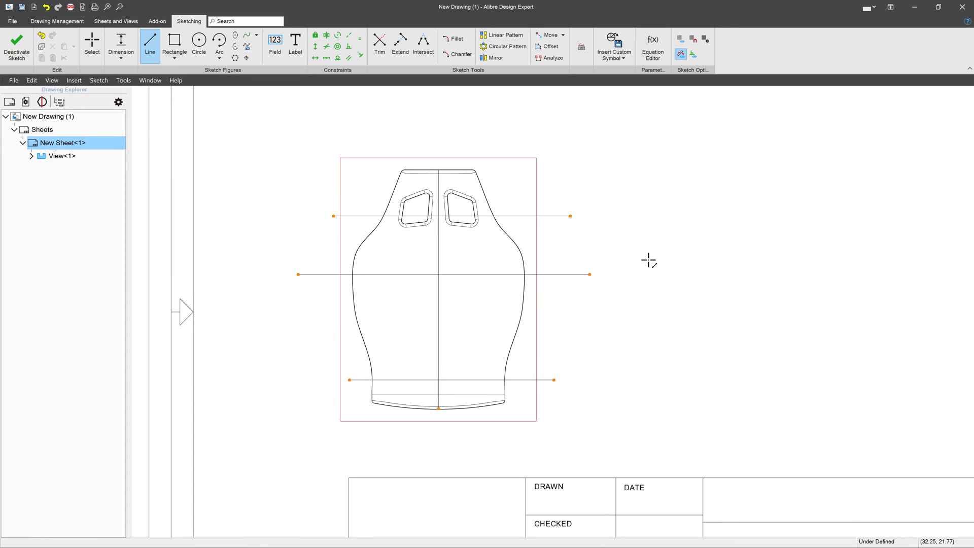
left_click(91, 44)
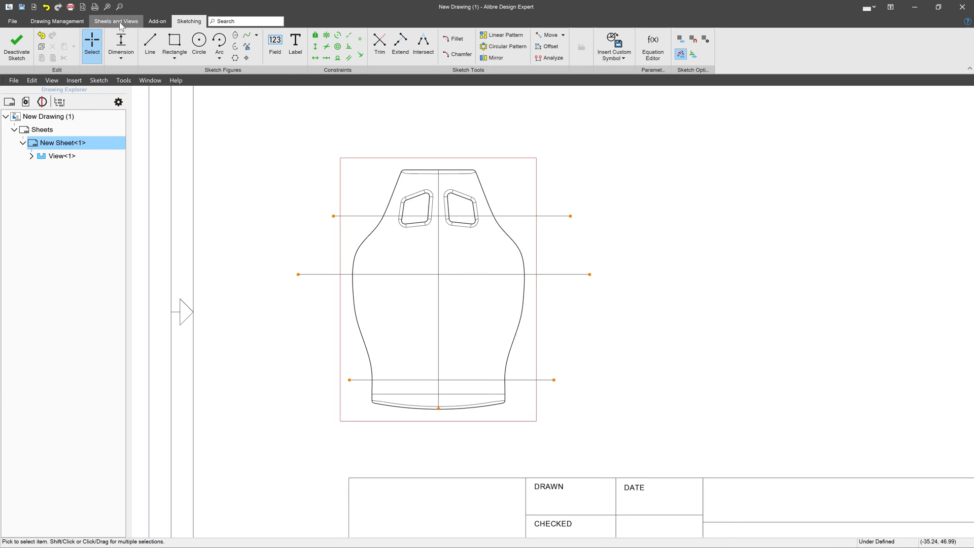
Create Section A-A from the bottom sketch line looking upward and place it on the sheet
left_click(116, 20)
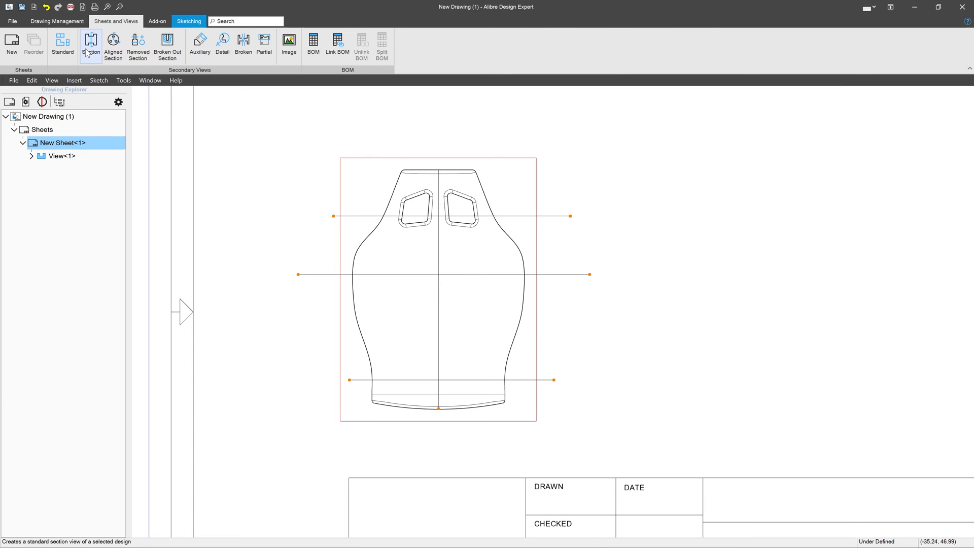
left_click(90, 45)
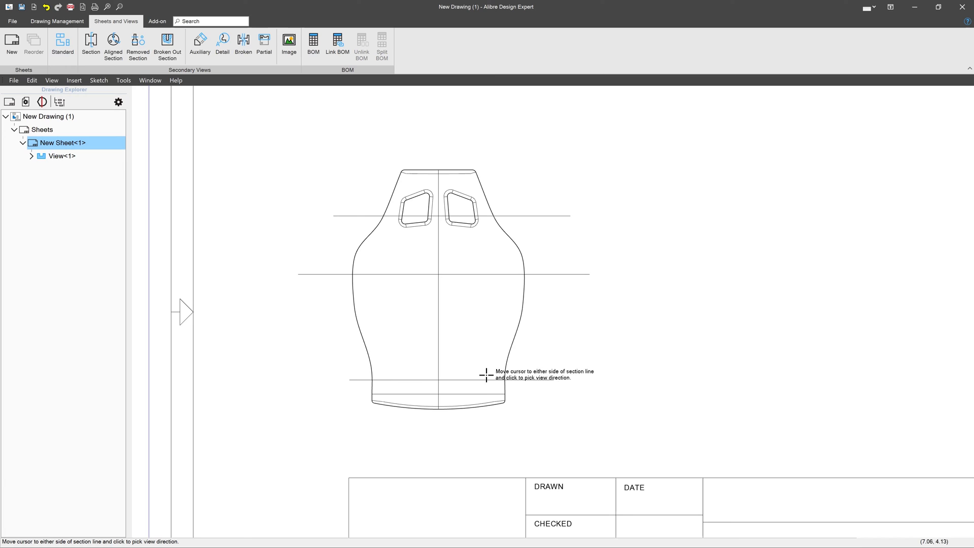
left_click(486, 376)
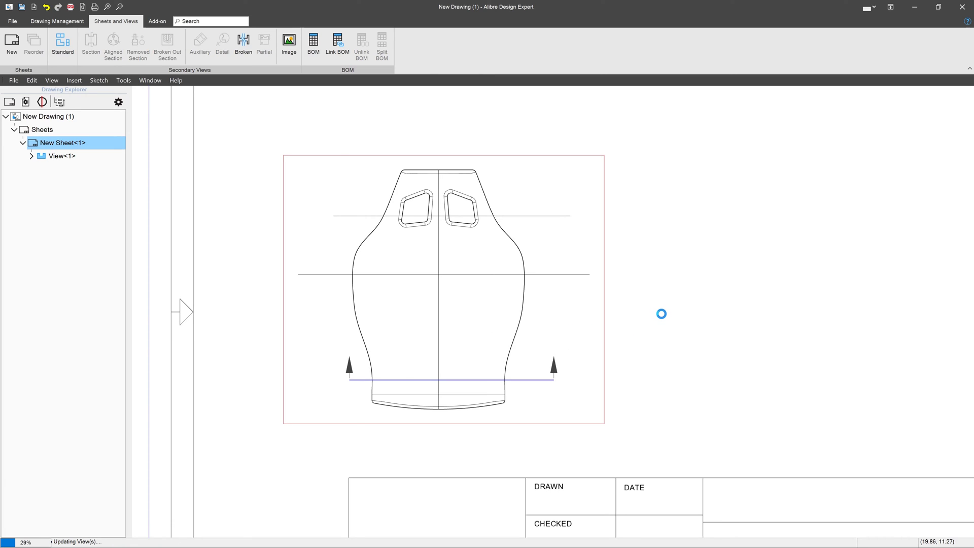
mouse_move(774, 297)
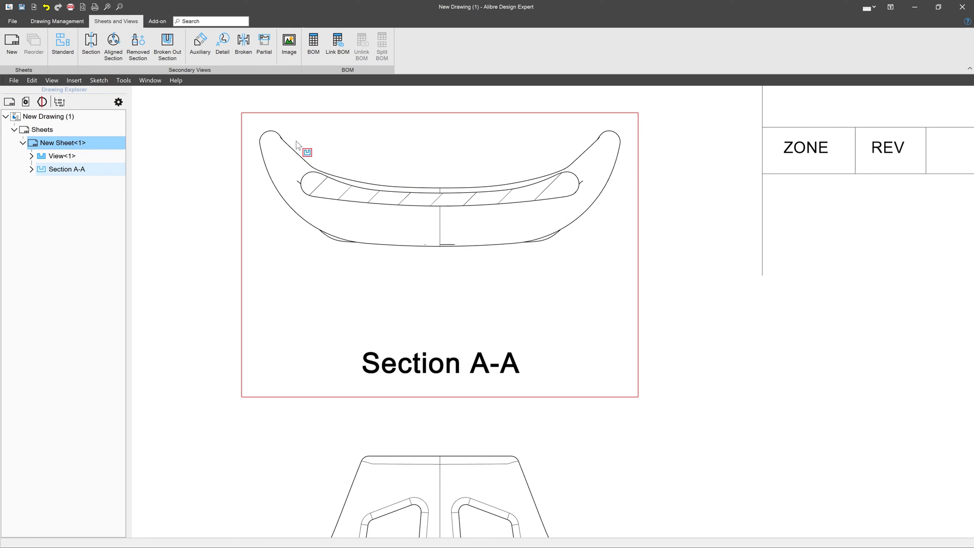
left_click(615, 135)
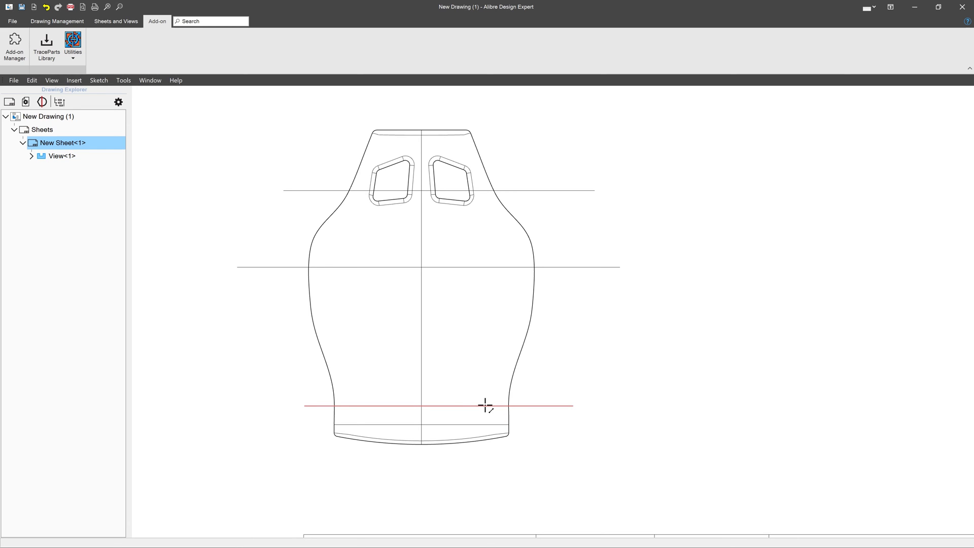
mouse_move(375, 406)
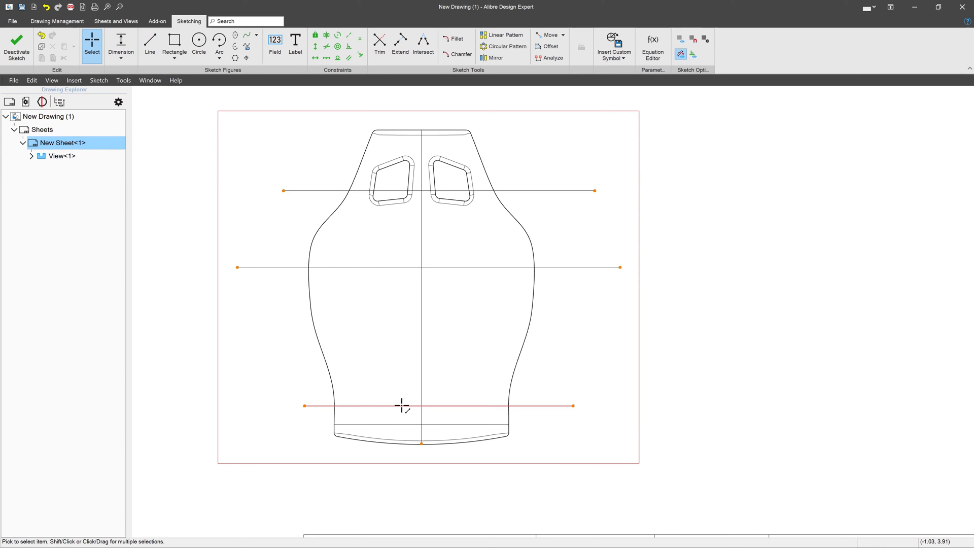
Constrain the bottom line's endpoints symmetric about the chair back's vertical centerline
left_click(325, 34)
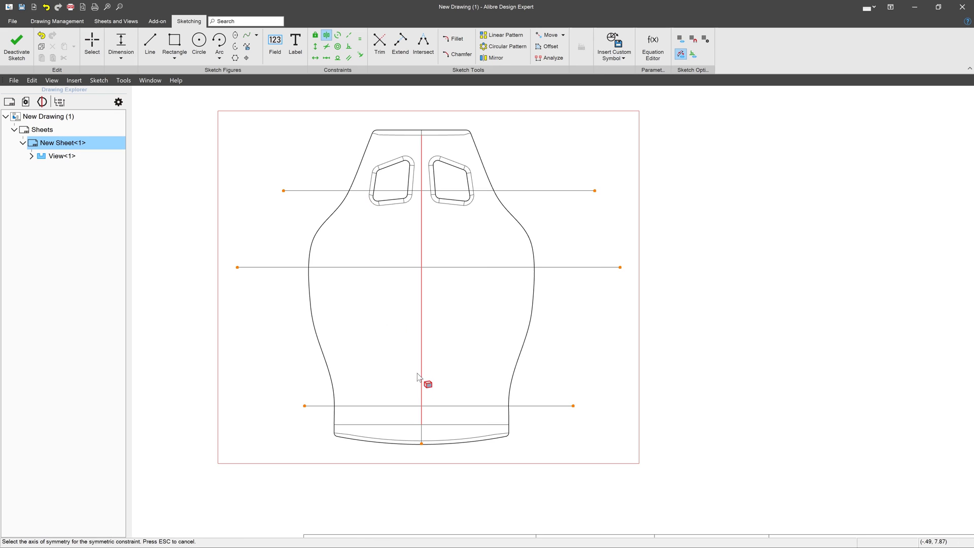
left_click(422, 280)
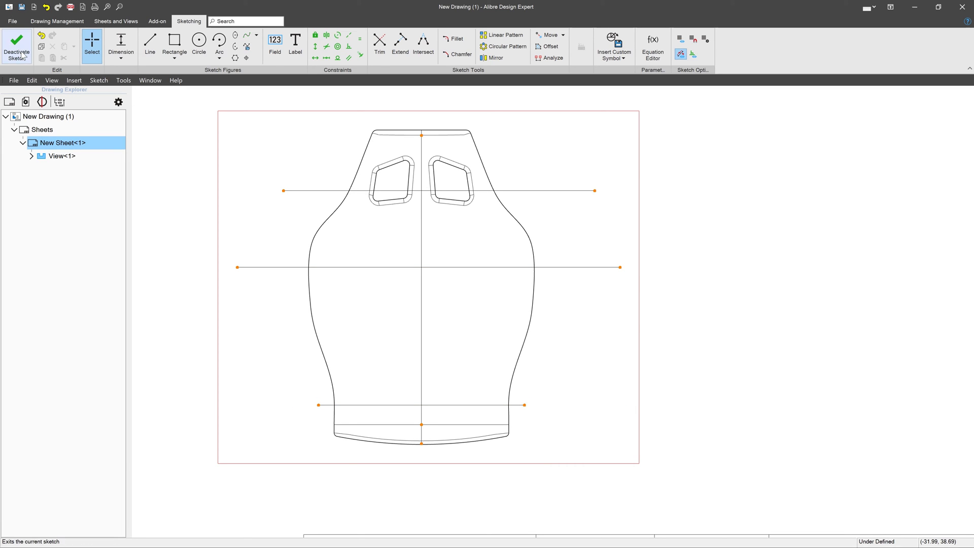
Exit the sketch and place a removed Section A-A above the front view from the shortened line
left_click(116, 20)
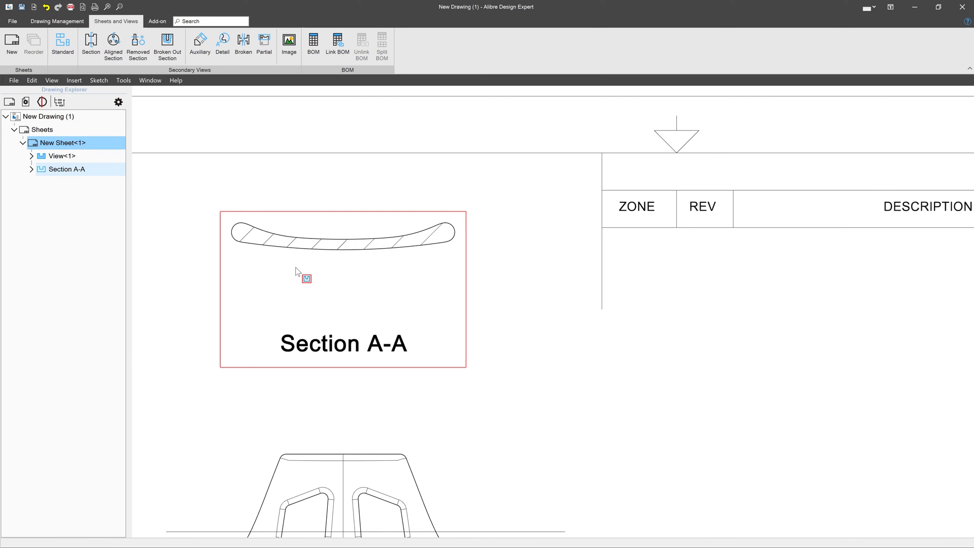
left_click(57, 21)
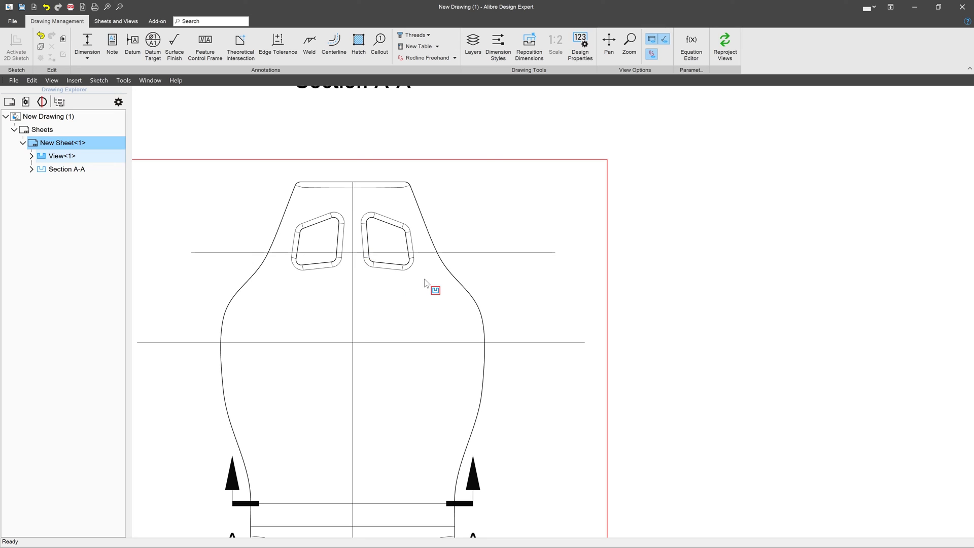
left_click(132, 43)
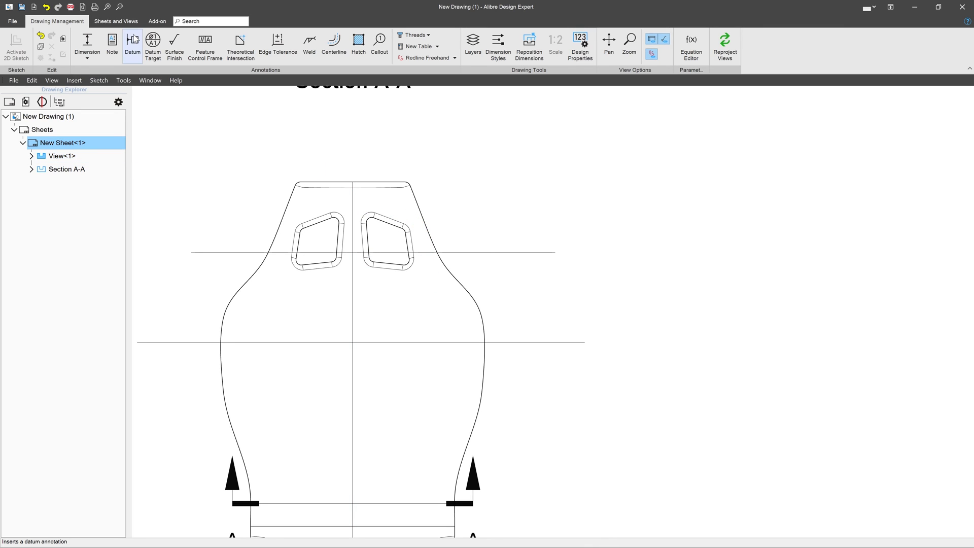
mouse_move(247, 206)
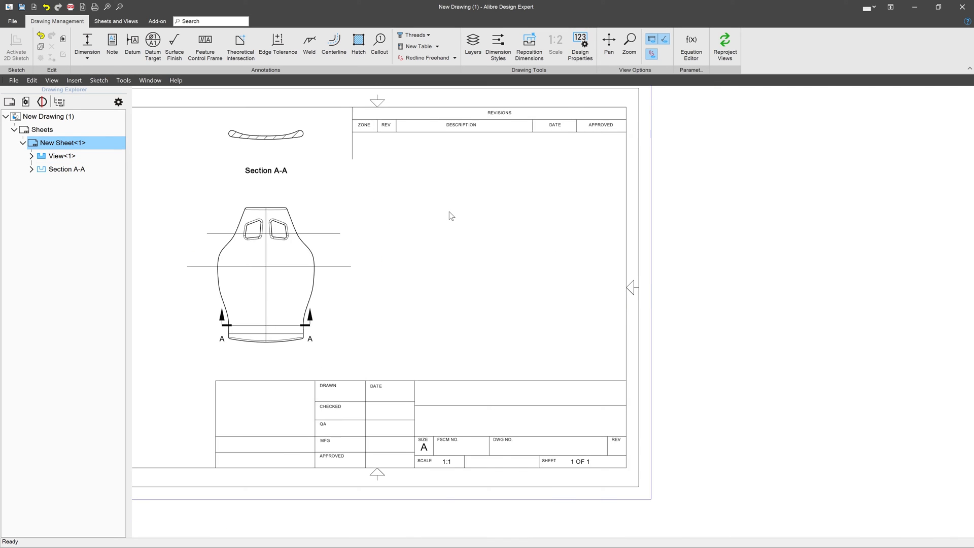
Add a second Front standard view, View<3>, on the right side of the sheet
left_click(115, 20)
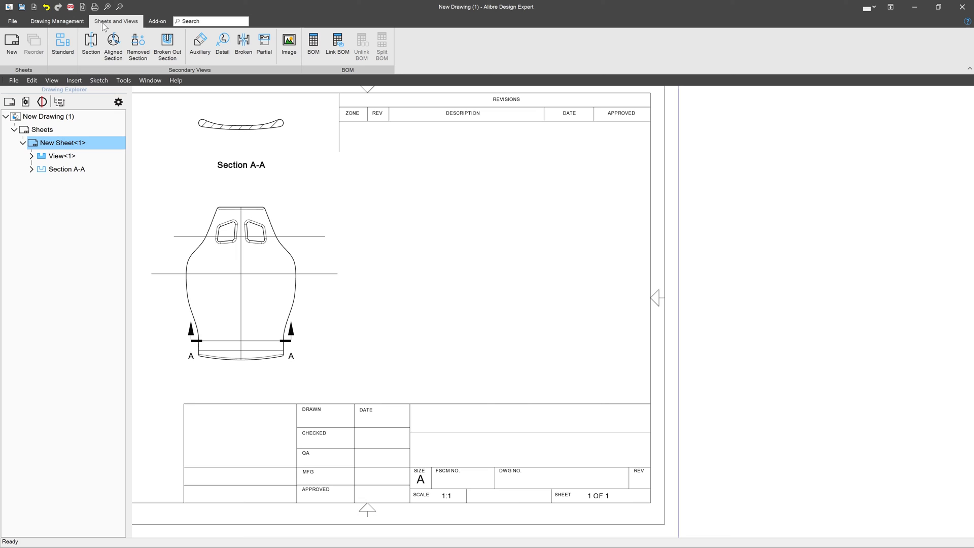
left_click(62, 44)
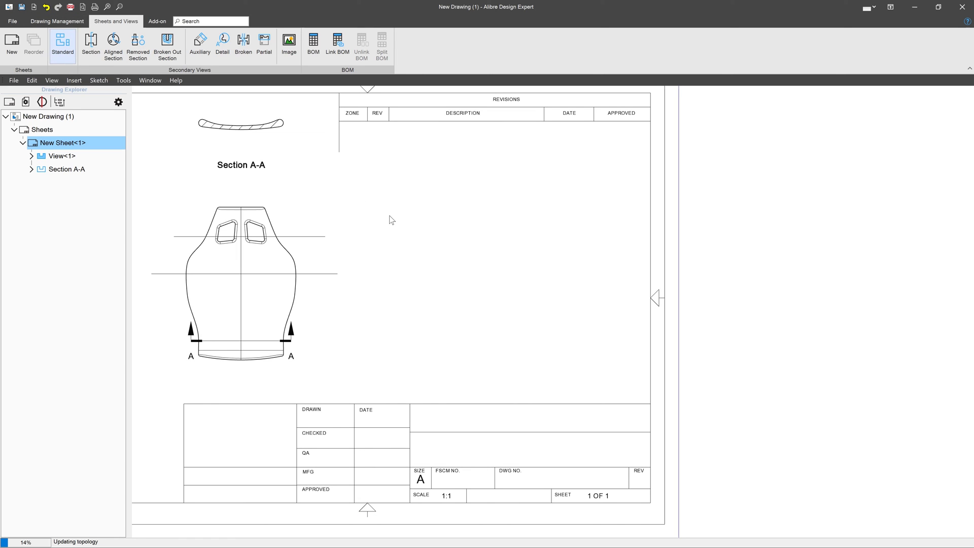
left_click(61, 45)
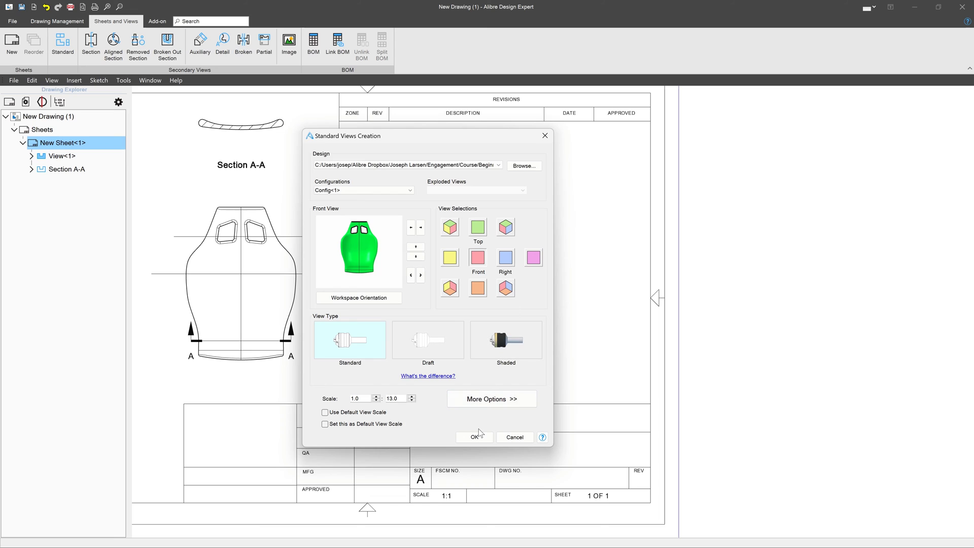
left_click(474, 436)
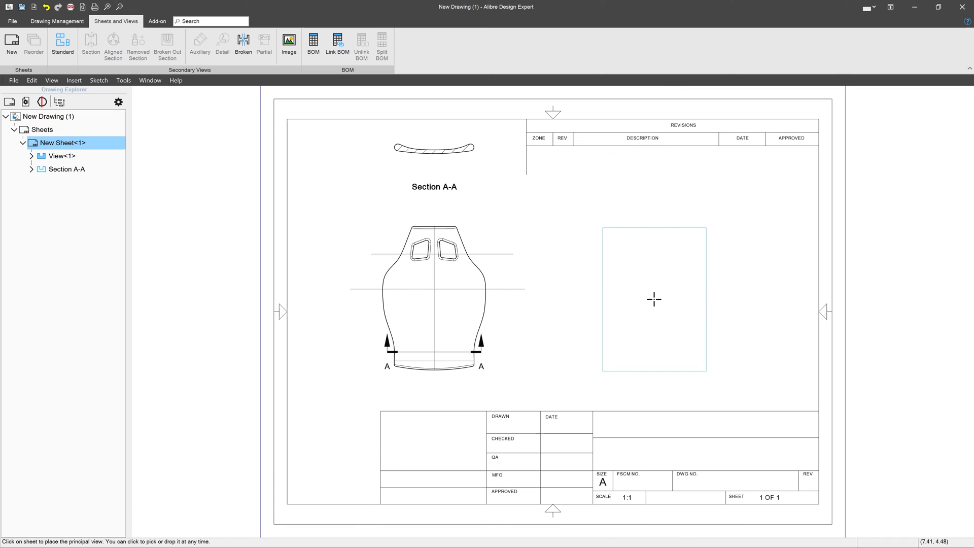
left_click(653, 299)
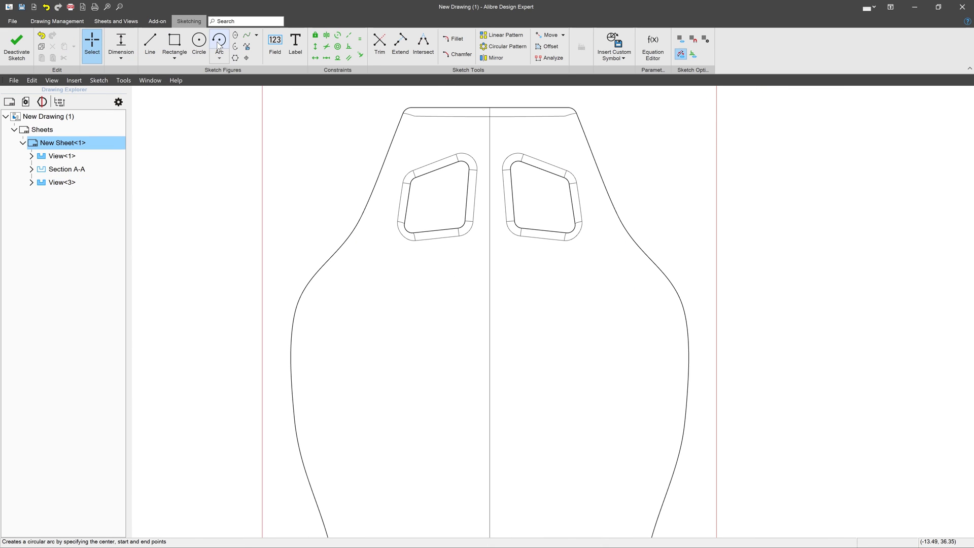
Sketch a rectangle enclosing the right window cutout on View<3>
left_click(219, 39)
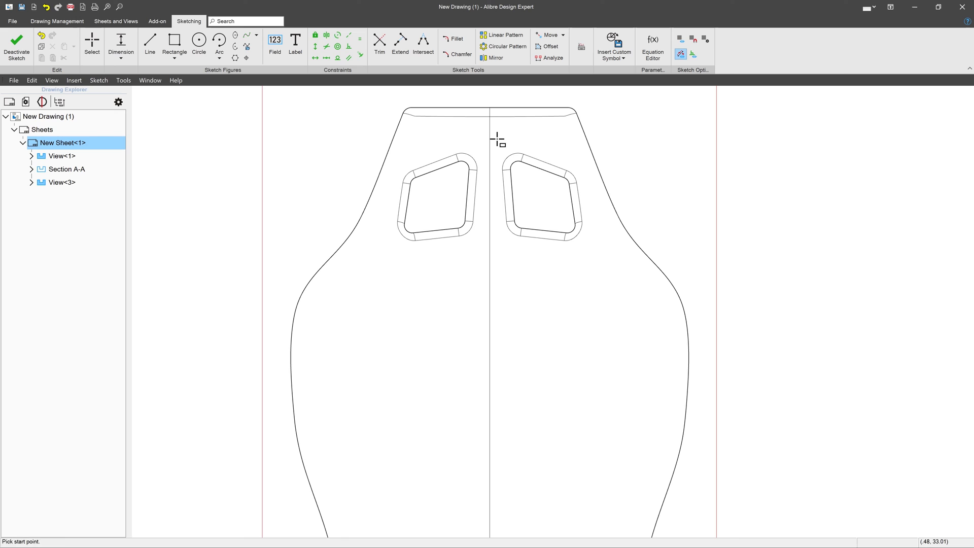
left_click(498, 138)
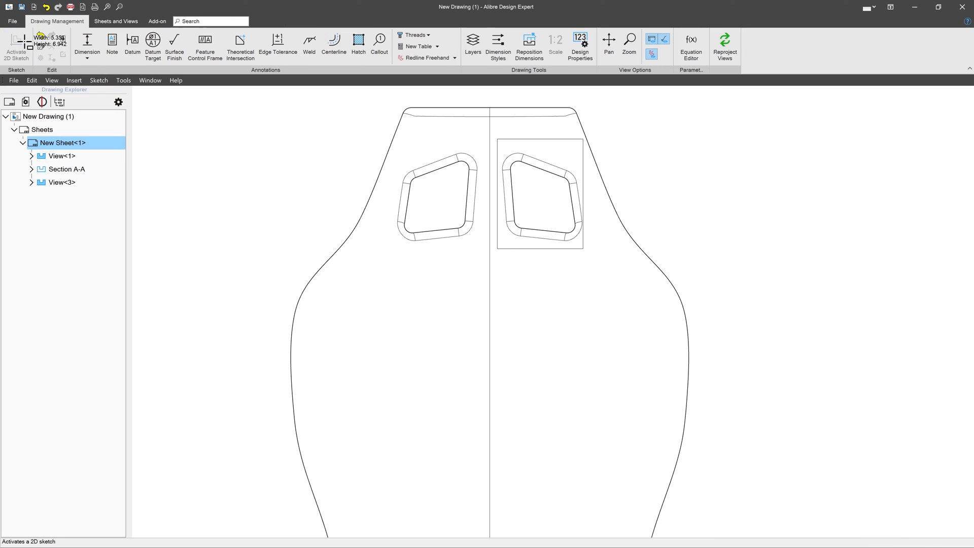
left_click(116, 20)
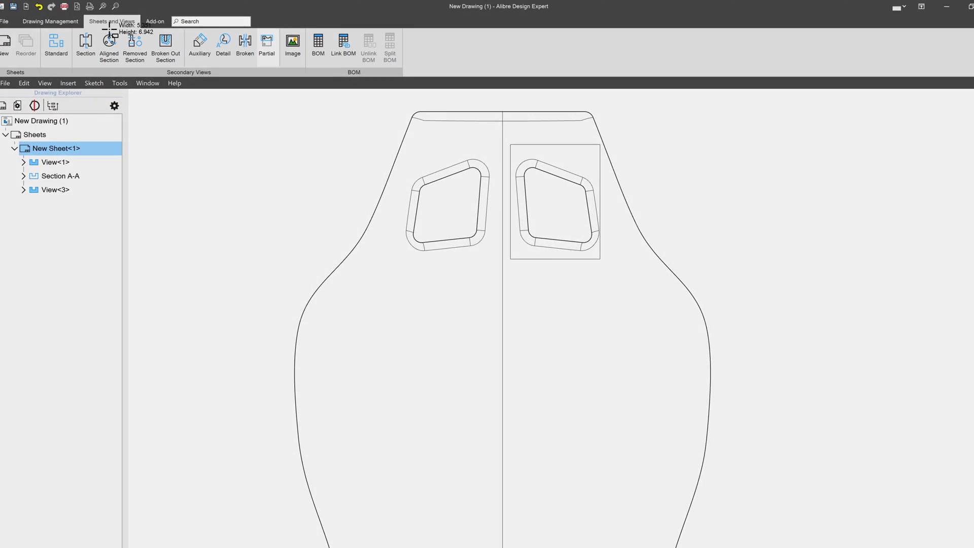